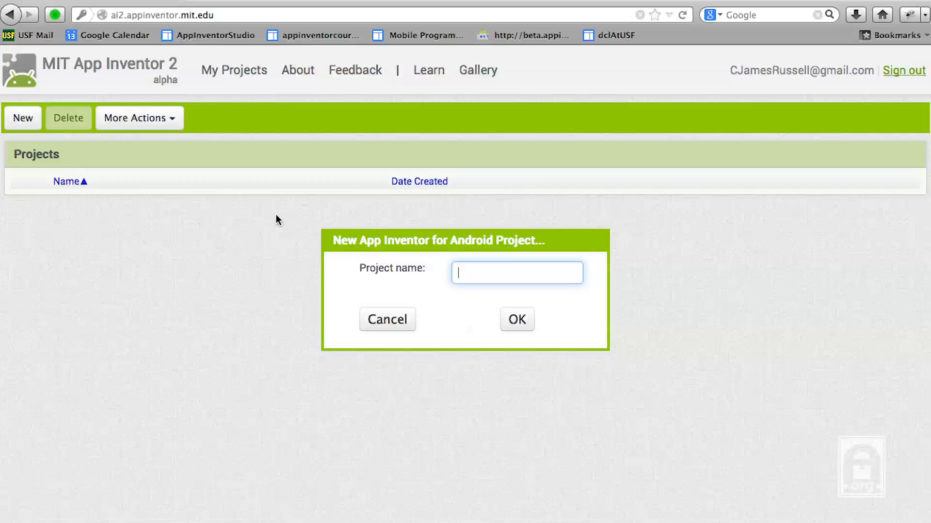
{"action": "type", "text": "MyFirstA"}
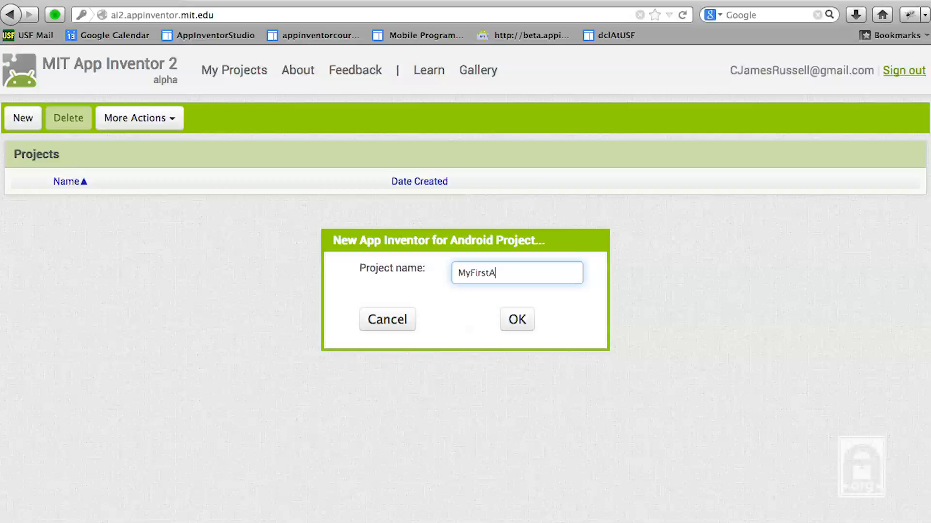